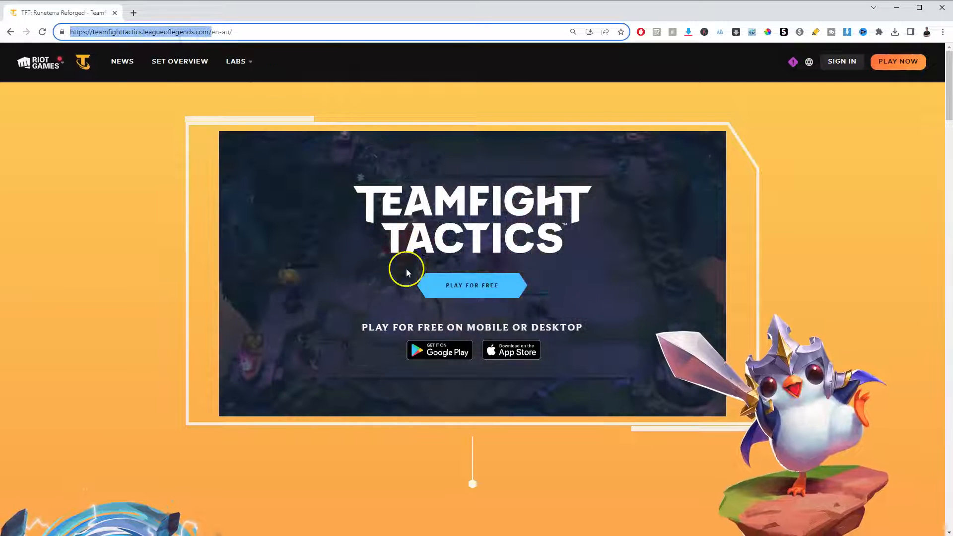
pyautogui.moveTo(472, 285)
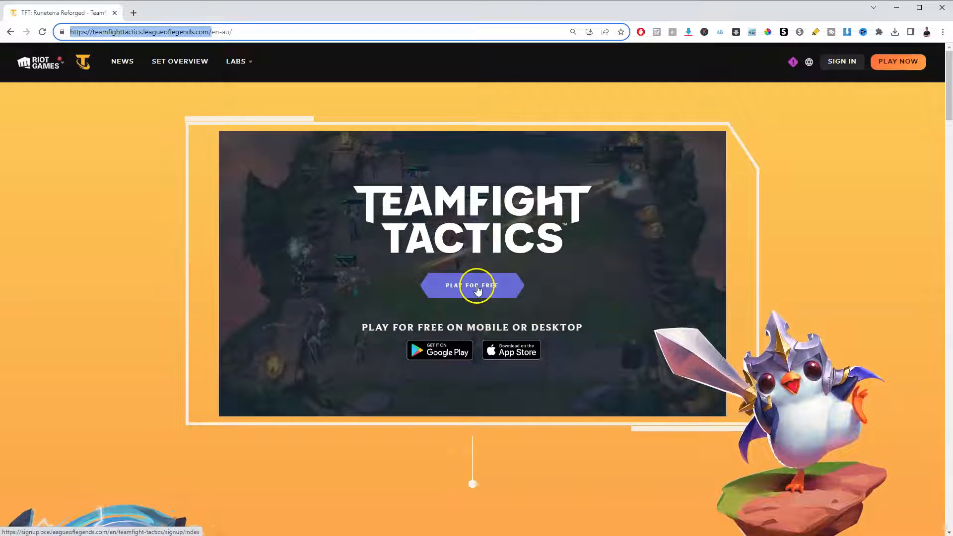
# Choose PLAY FOR FREE on the Teamfight Tactics homepage to reach sign-up.
pyautogui.click(471, 286)
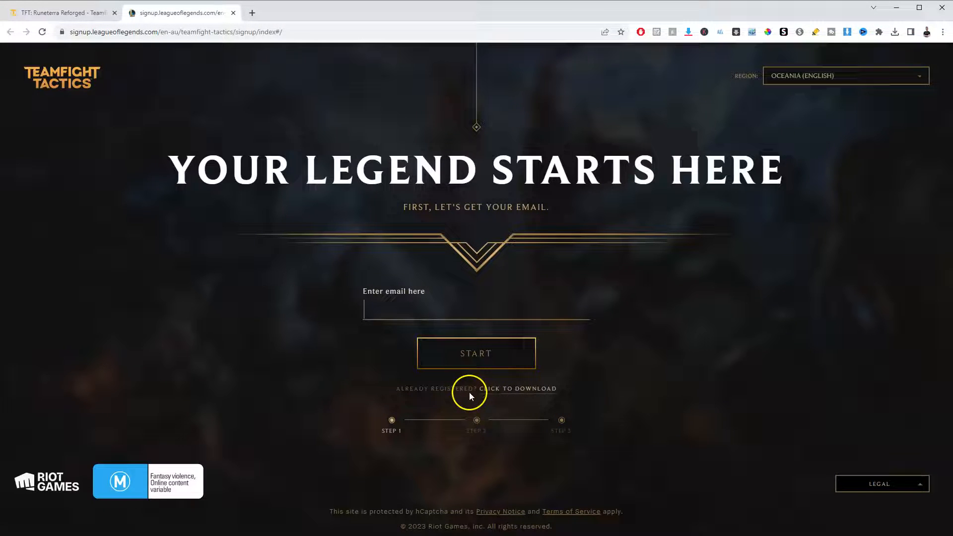
pyautogui.moveTo(509, 392)
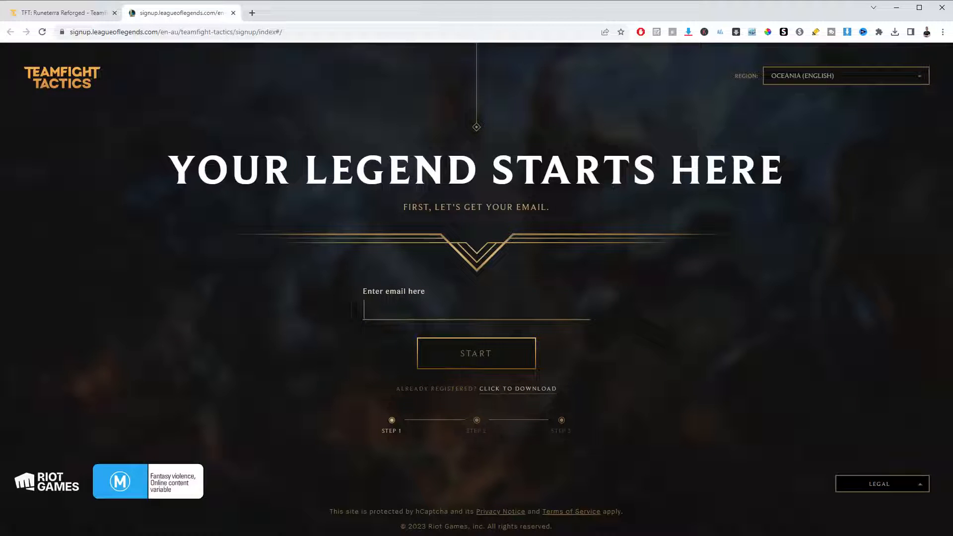
# Submit the email, birth date, and new username and password for the account.
pyautogui.click(476, 353)
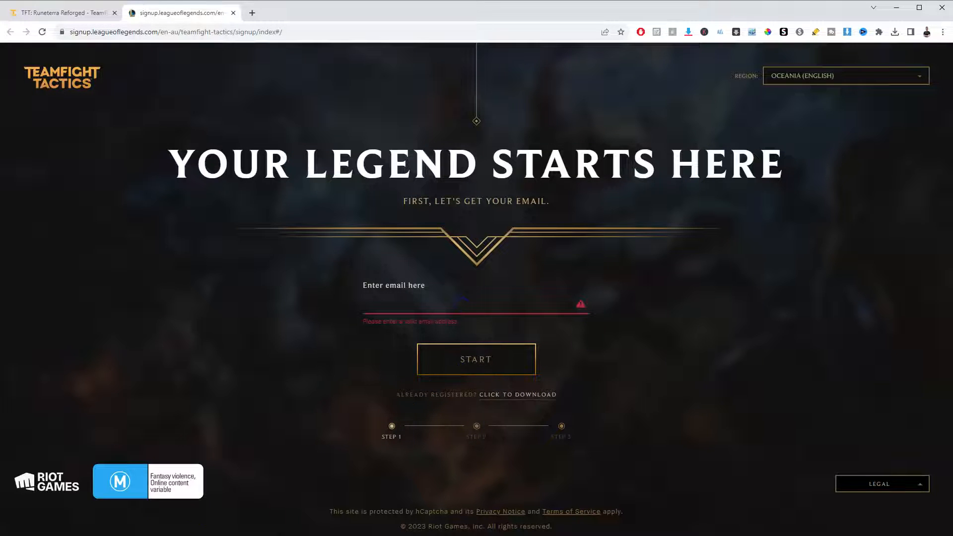
pyautogui.click(476, 358)
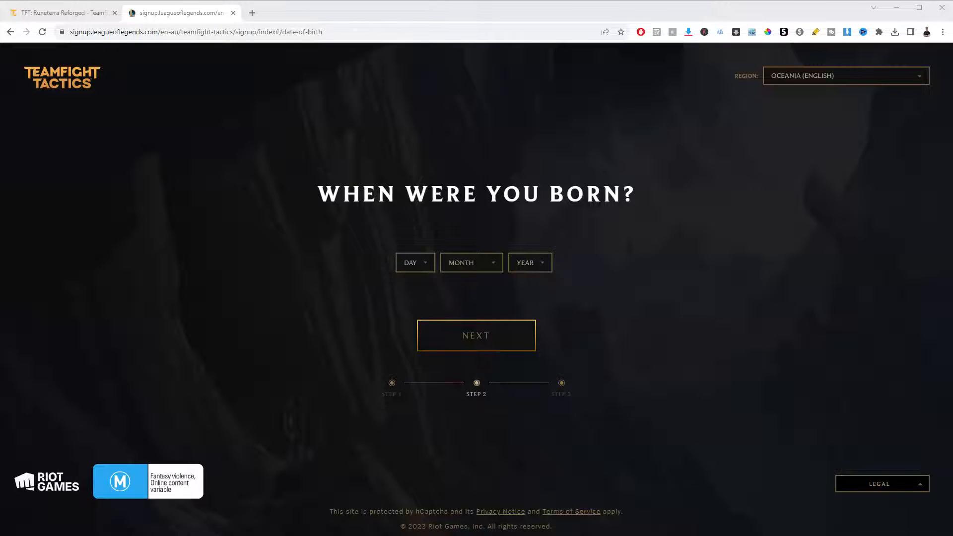
pyautogui.click(476, 335)
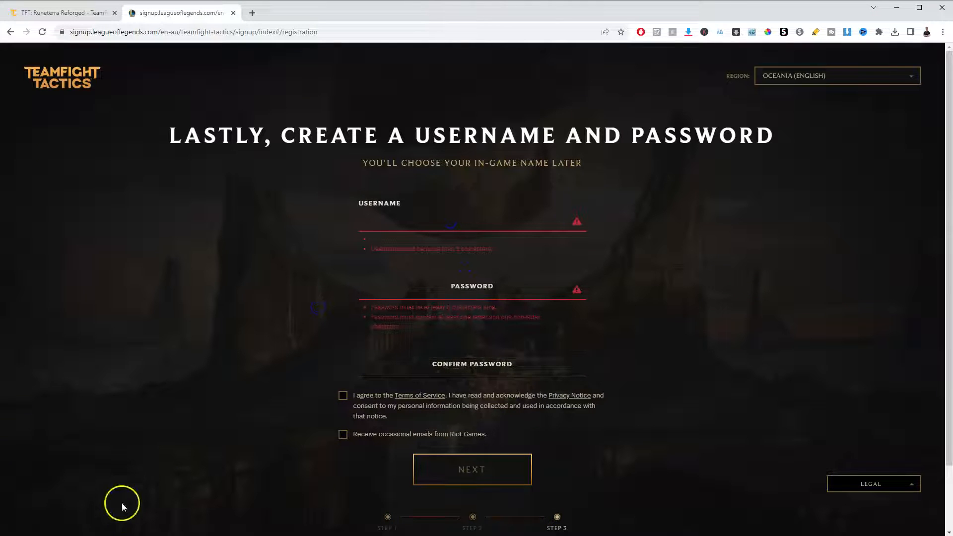
pyautogui.click(472, 468)
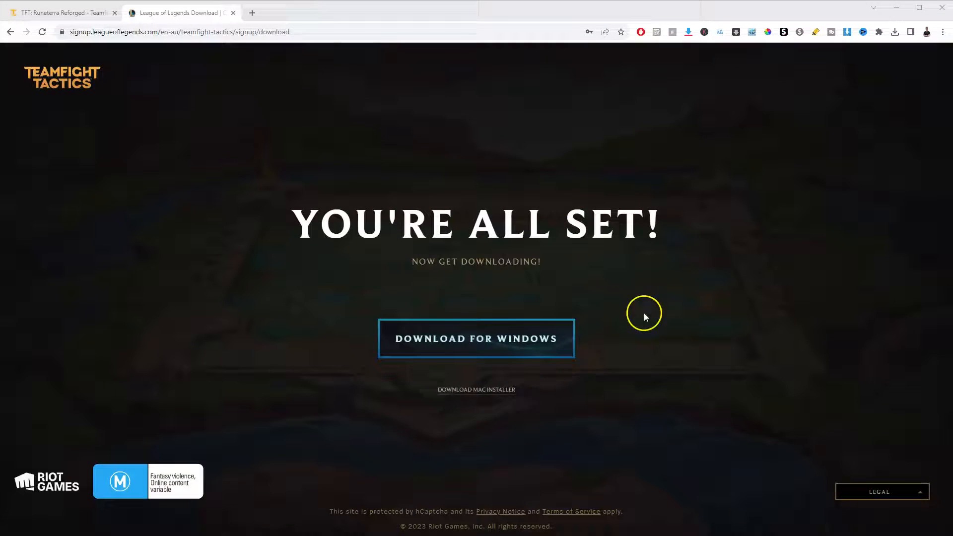
pyautogui.moveTo(487, 344)
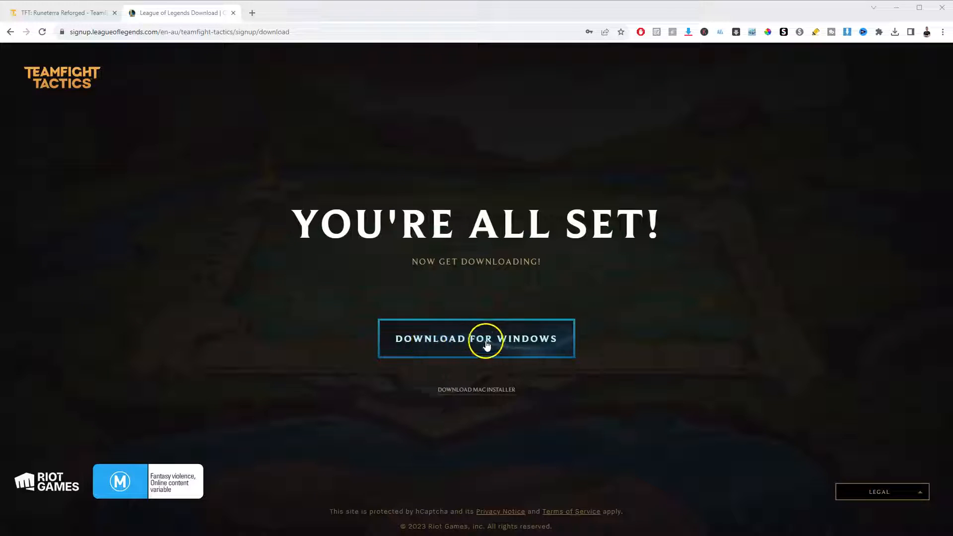
pyautogui.moveTo(476, 395)
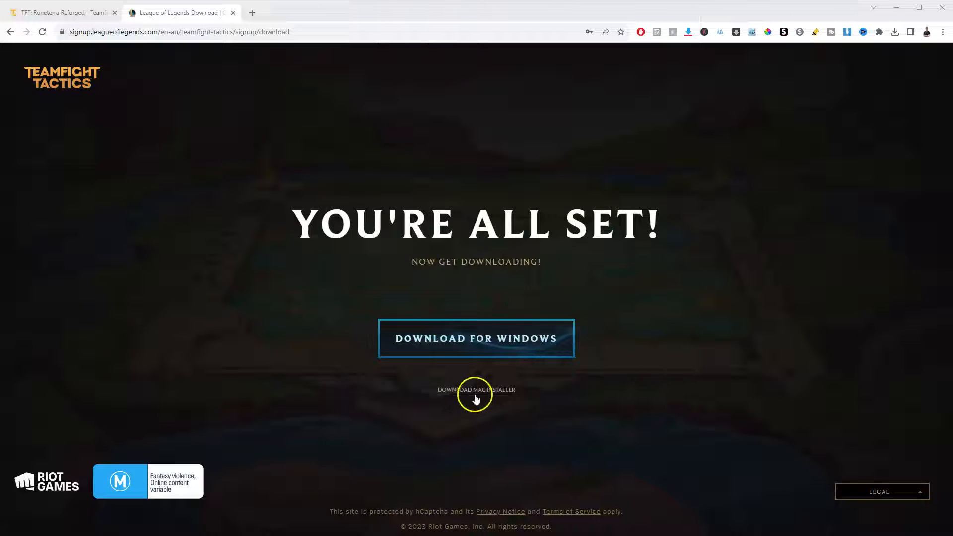
pyautogui.moveTo(476, 342)
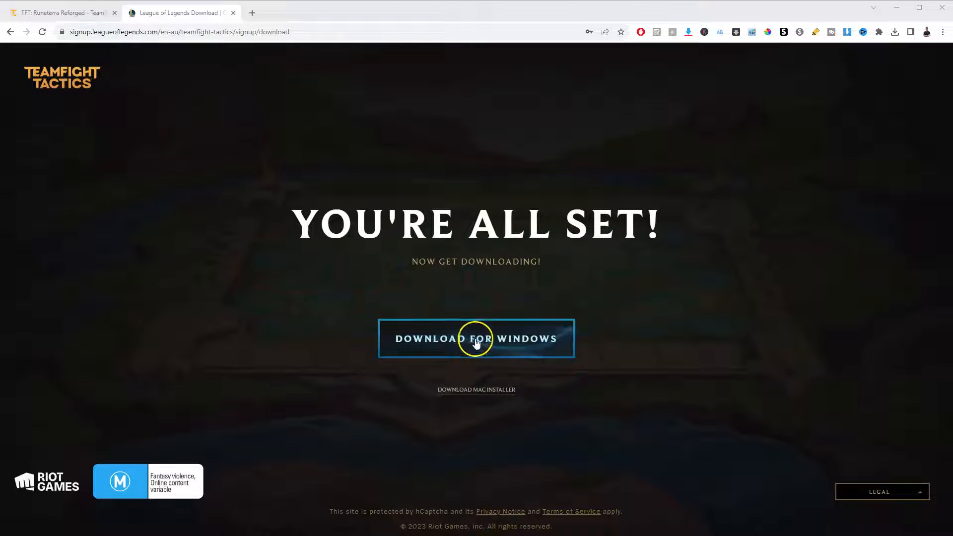
# Download and launch the Windows installer.
pyautogui.click(476, 339)
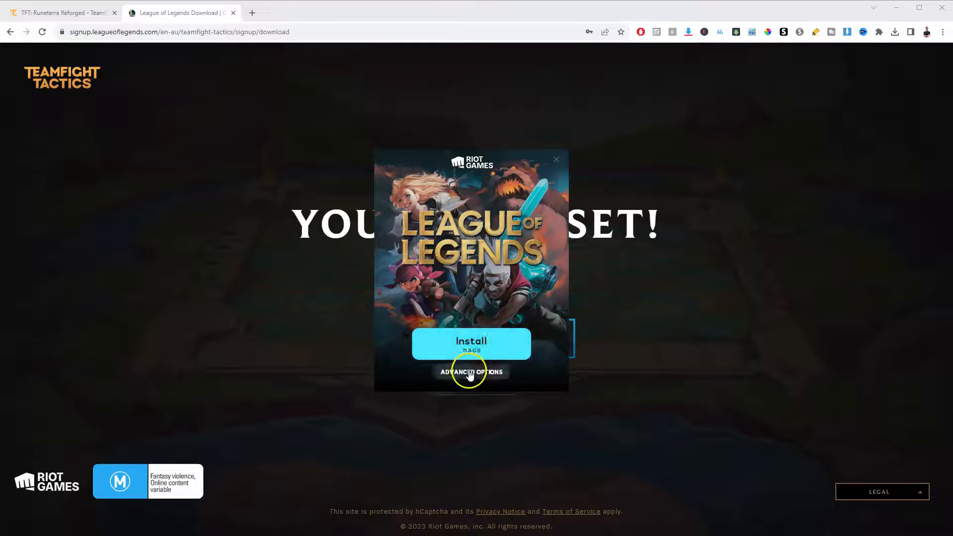
# Install Riot Client to D:\Riot Games via Advanced Options.
pyautogui.click(471, 372)
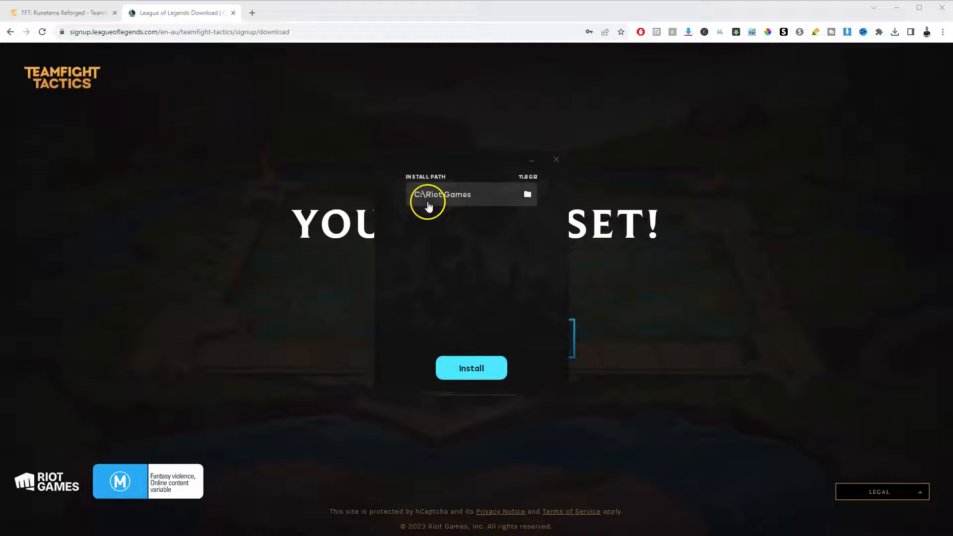
pyautogui.moveTo(489, 197)
pyautogui.write('D')
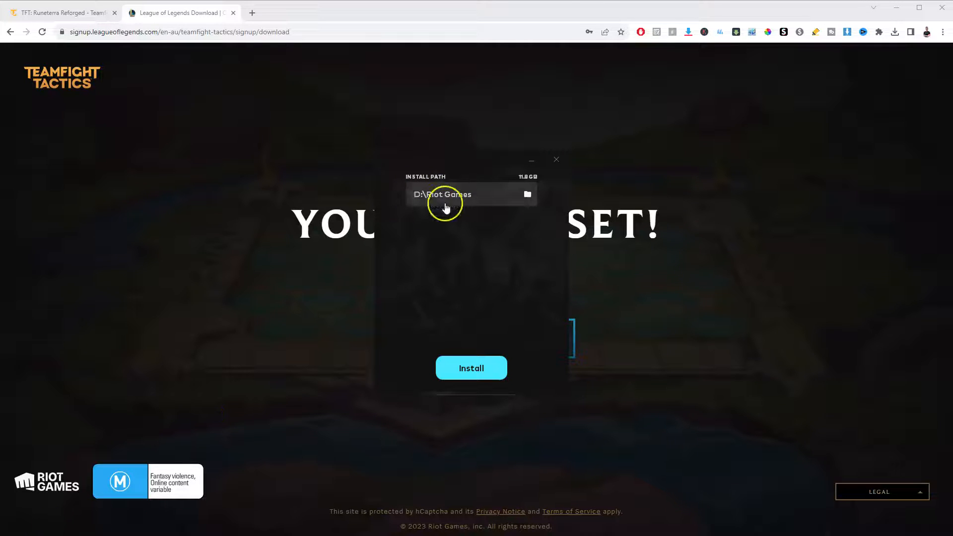
pyautogui.click(470, 368)
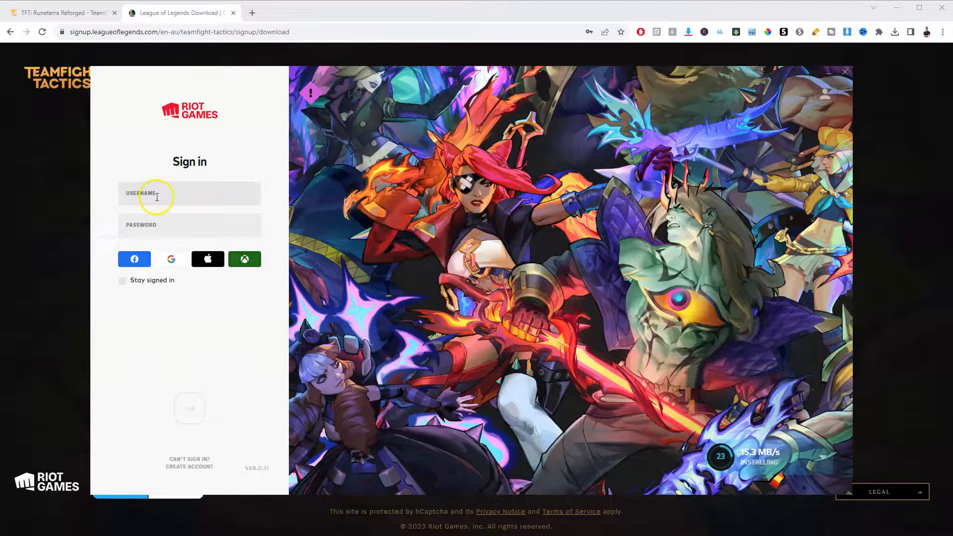
pyautogui.moveTo(760, 450)
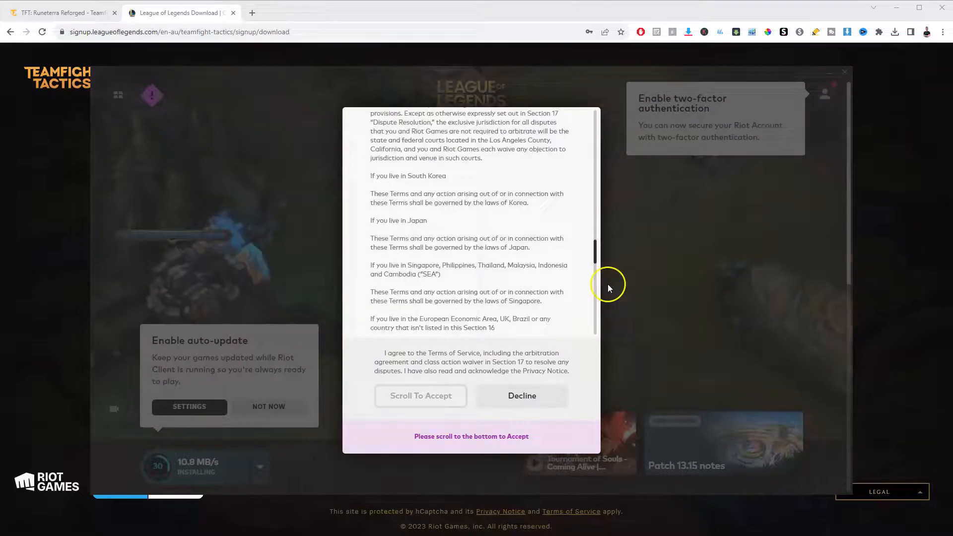
# Accept the Terms of Service and dismiss the follow-up pop-up.
pyautogui.click(520, 395)
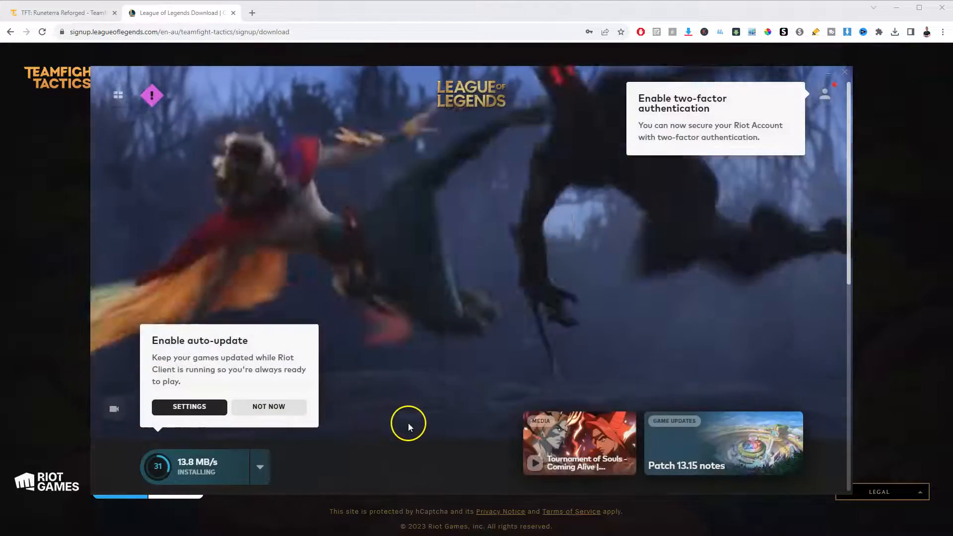
pyautogui.click(268, 407)
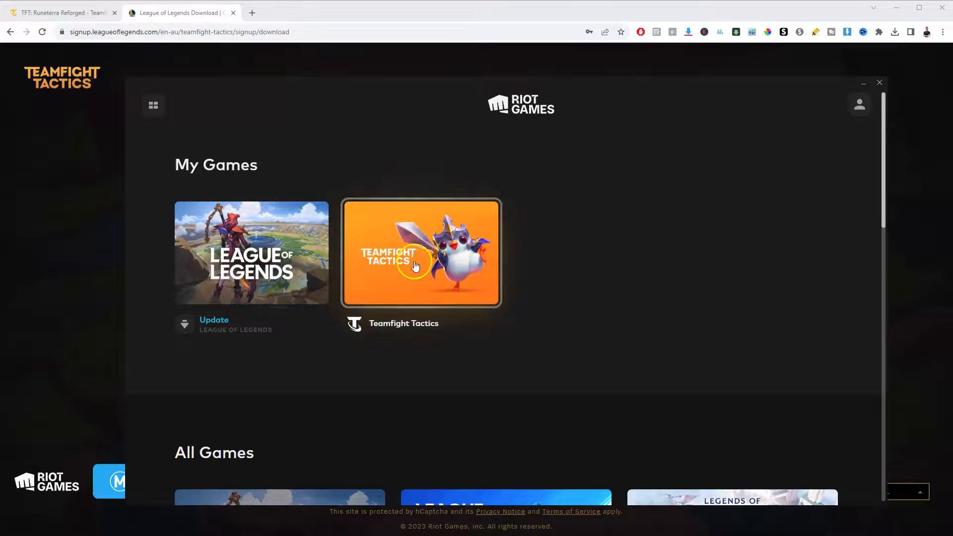
pyautogui.scroll(-3)
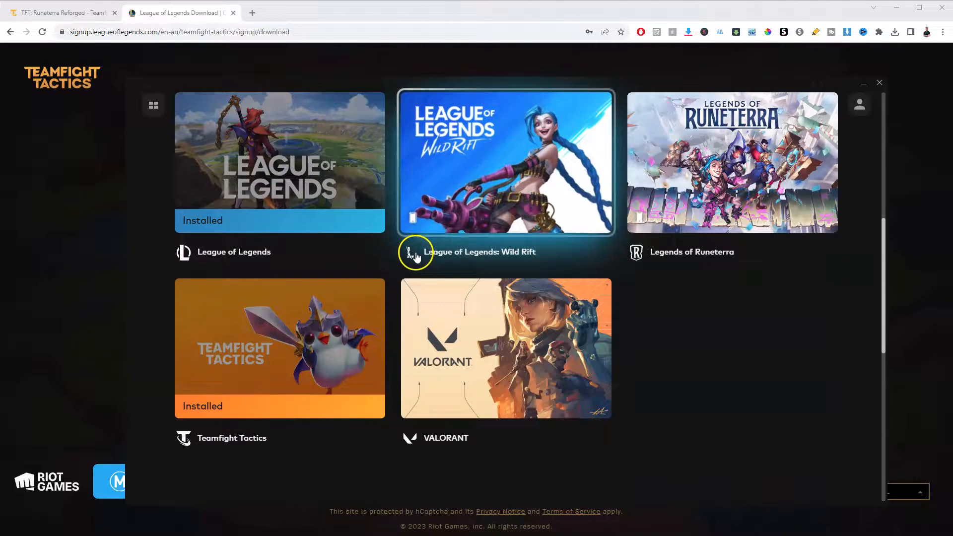
pyautogui.moveTo(489, 270)
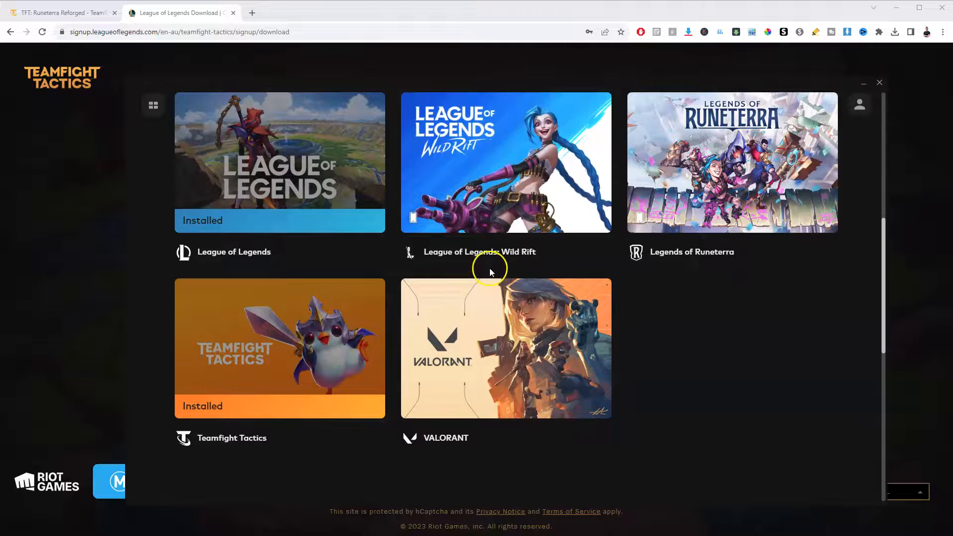
pyautogui.click(153, 104)
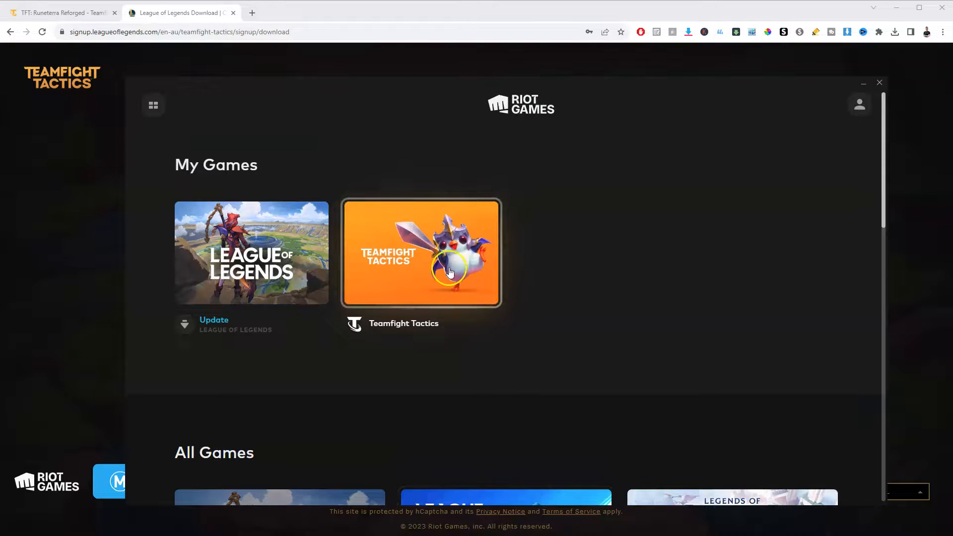